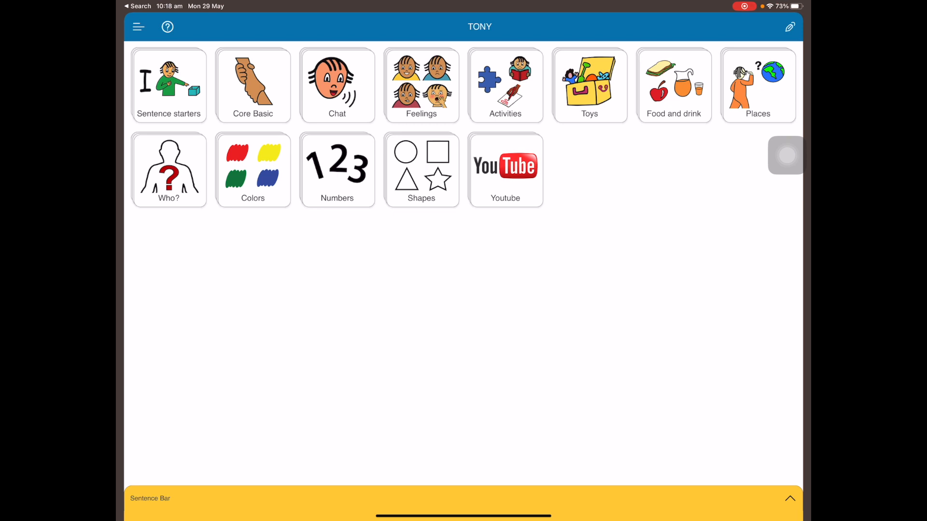
# Upload the TONY profile via Share Profile in Settings, producing import ID a21TNvs2
pyautogui.click(138, 27)
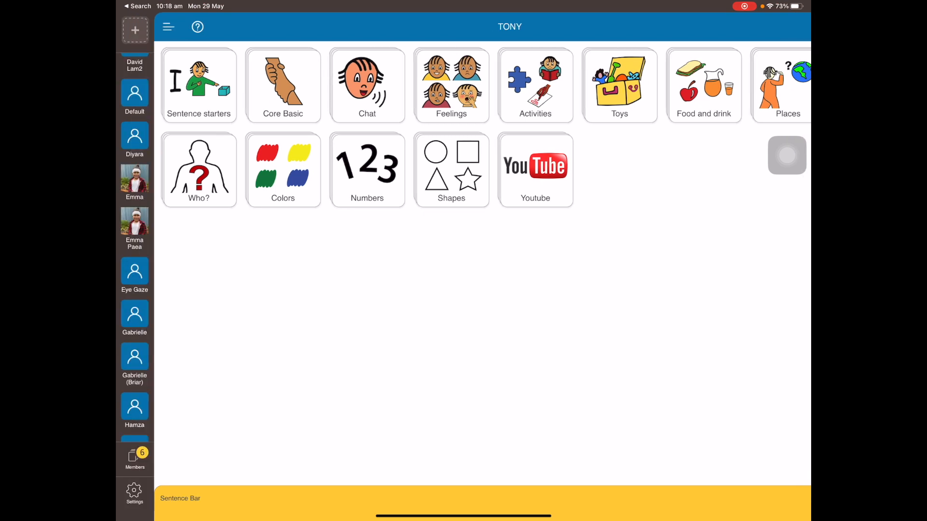
pyautogui.click(134, 490)
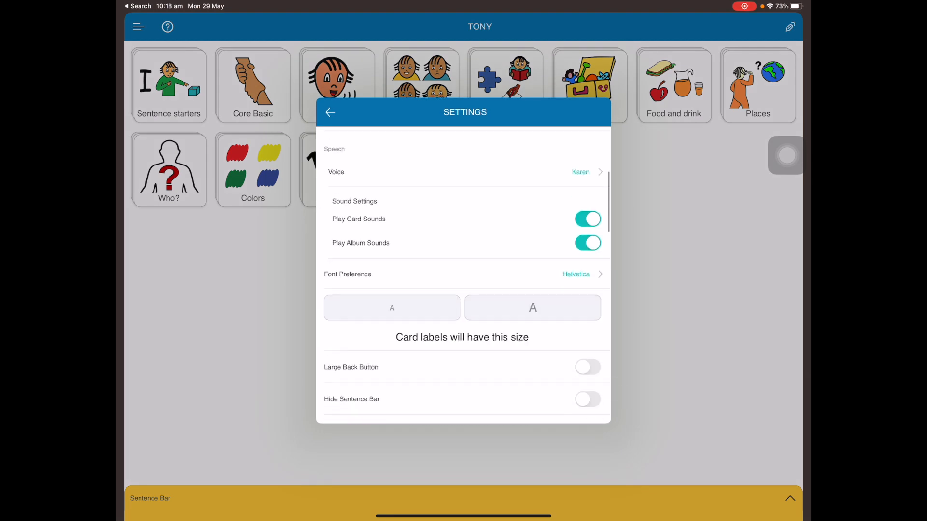
pyautogui.scroll(-3)
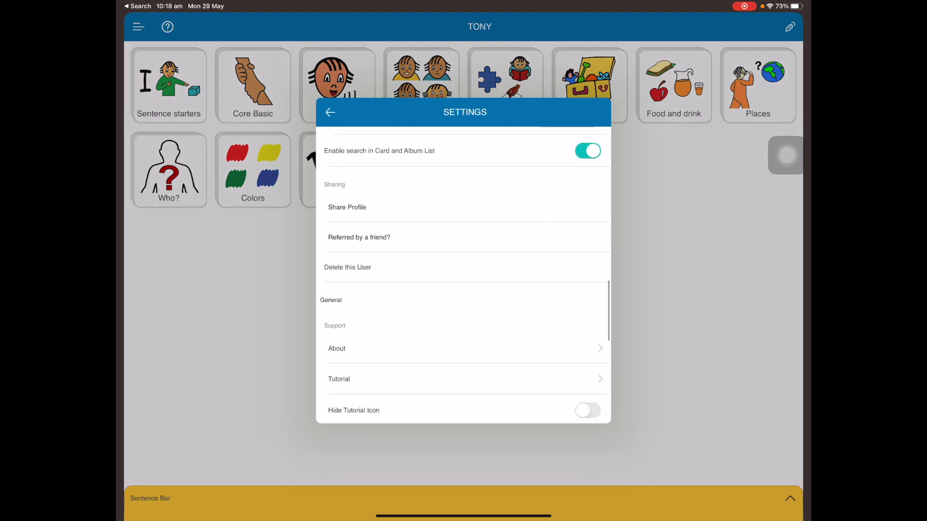
pyautogui.click(347, 207)
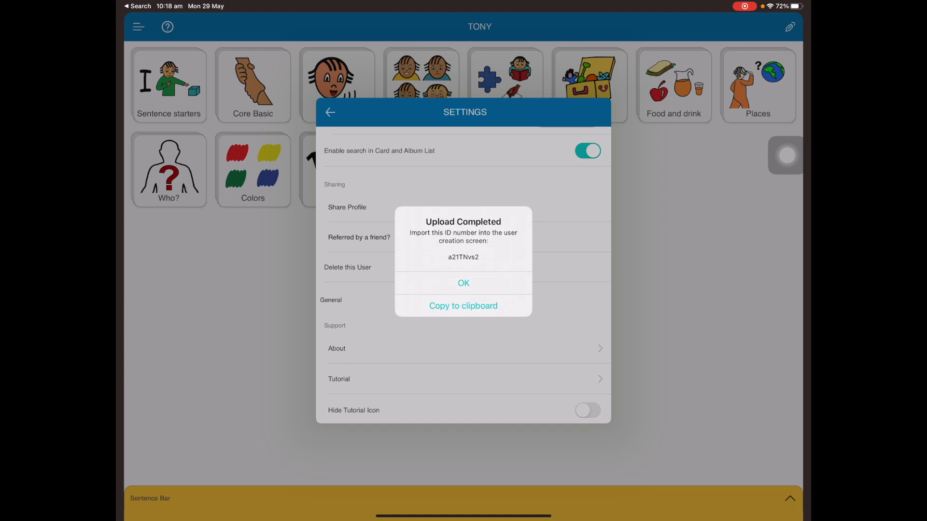
# Dismiss the upload message, leave Settings and start creating a new user
pyautogui.click(462, 283)
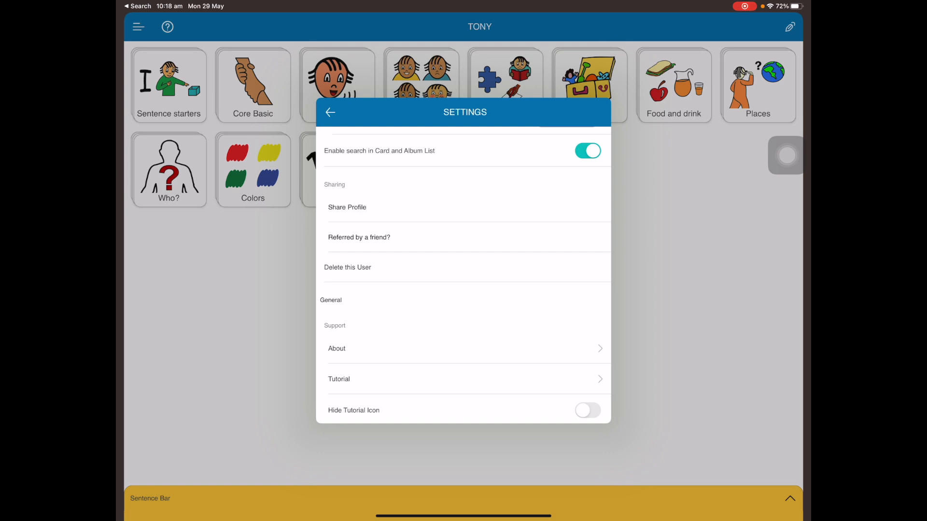
pyautogui.click(330, 112)
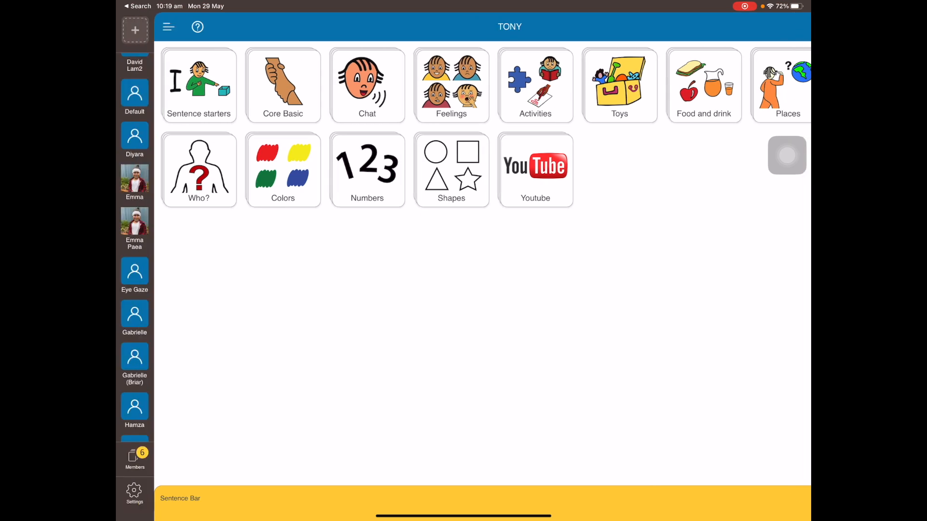
pyautogui.click(134, 30)
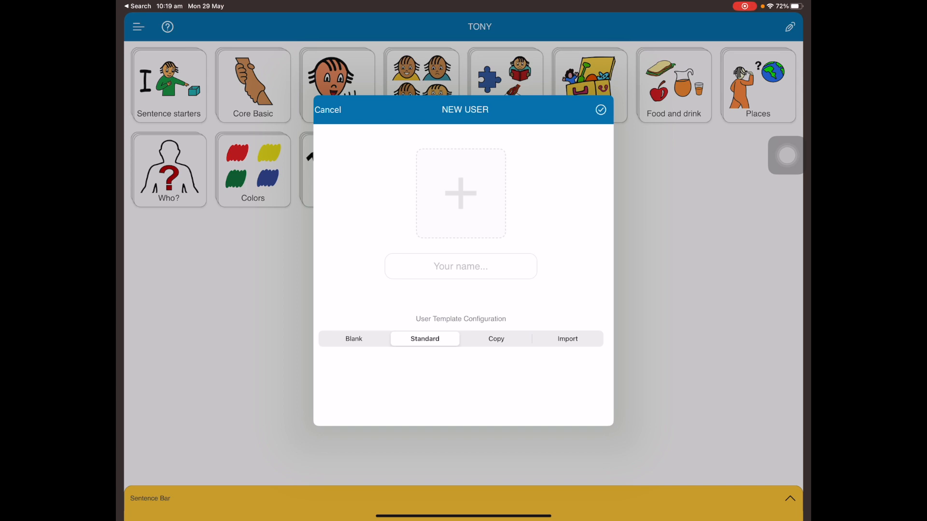
# Import the shared profile a21TNvs2 into the new user, filling in the name Tony
pyautogui.click(567, 338)
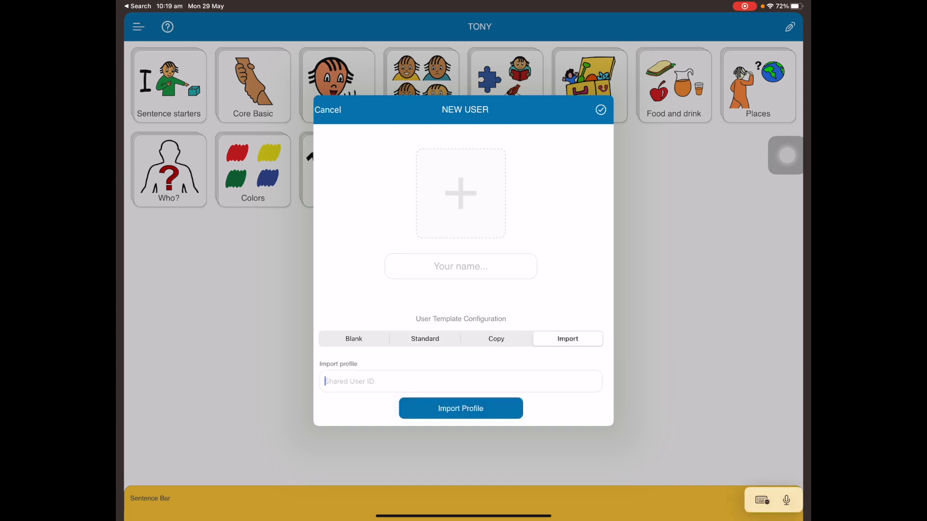
pyautogui.write('a21TNvs2')
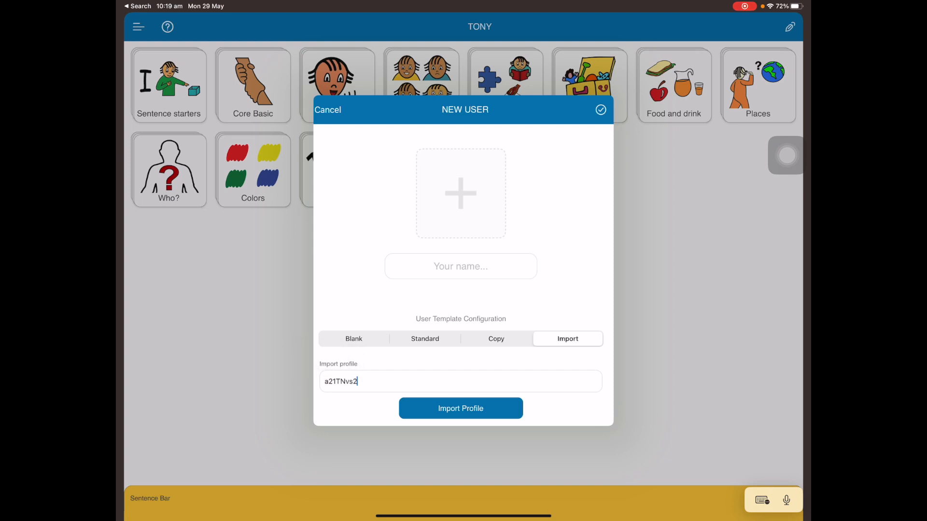
pyautogui.click(460, 407)
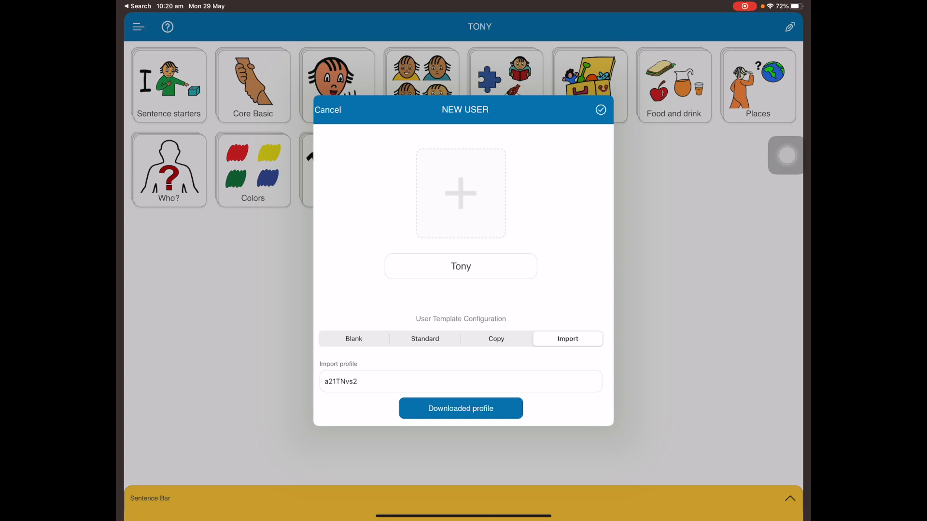
# Rename the imported new user from Tony to TonyB
pyautogui.click(460, 266)
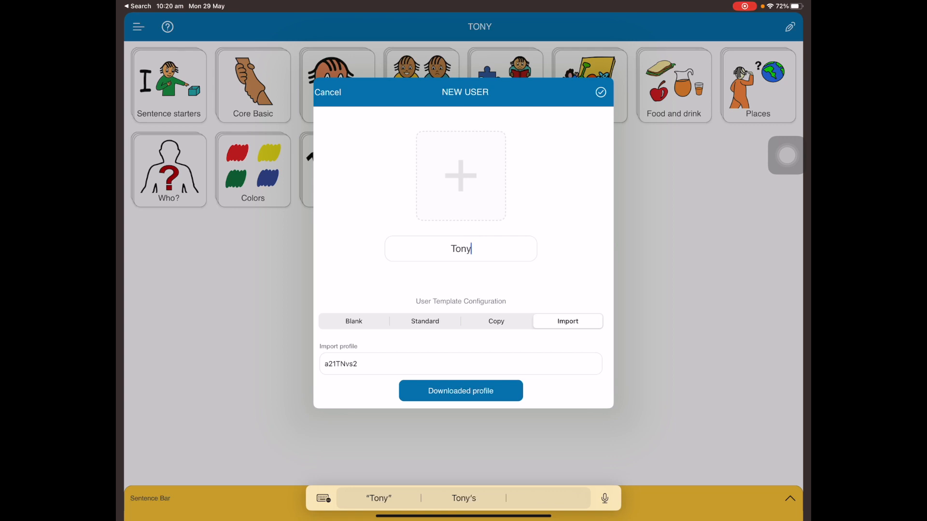
pyautogui.write('B')
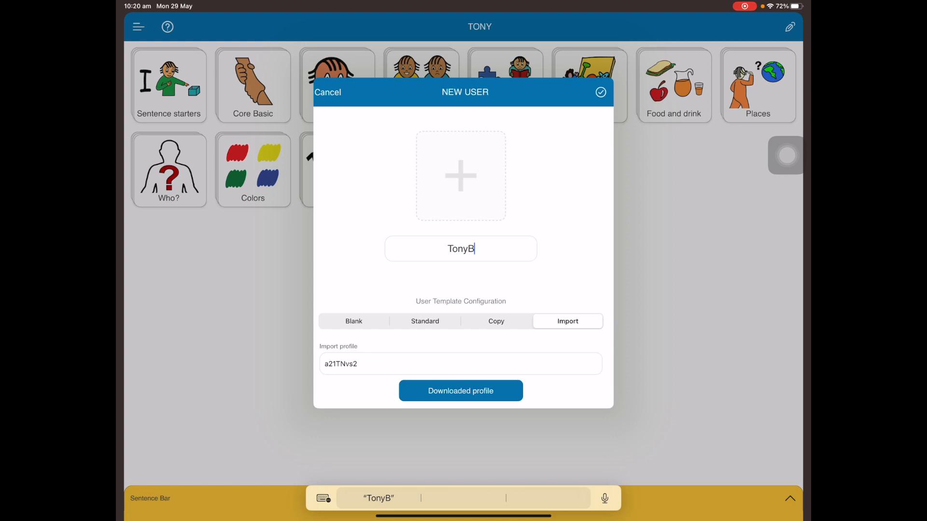
pyautogui.click(601, 93)
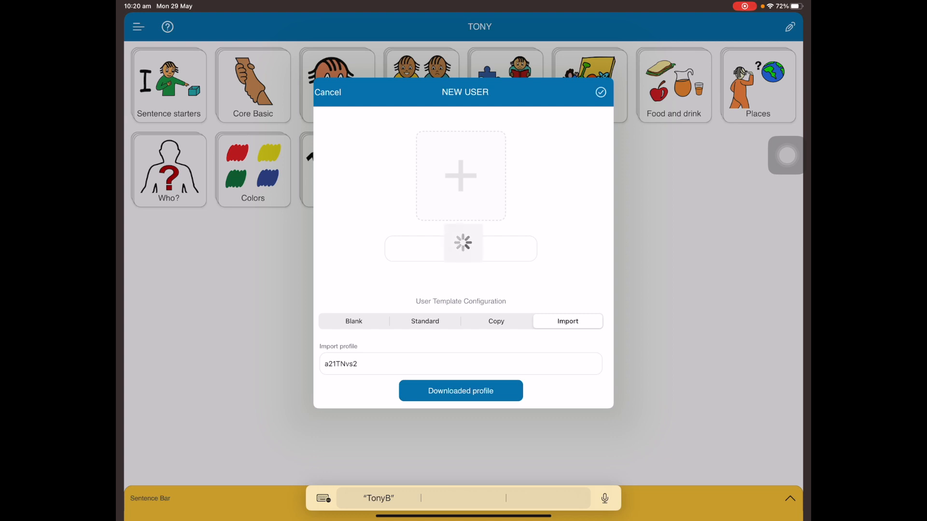
# Save the new TonyB user and view its Youtube album with the Brush your teeth video
pyautogui.write('TonyB')
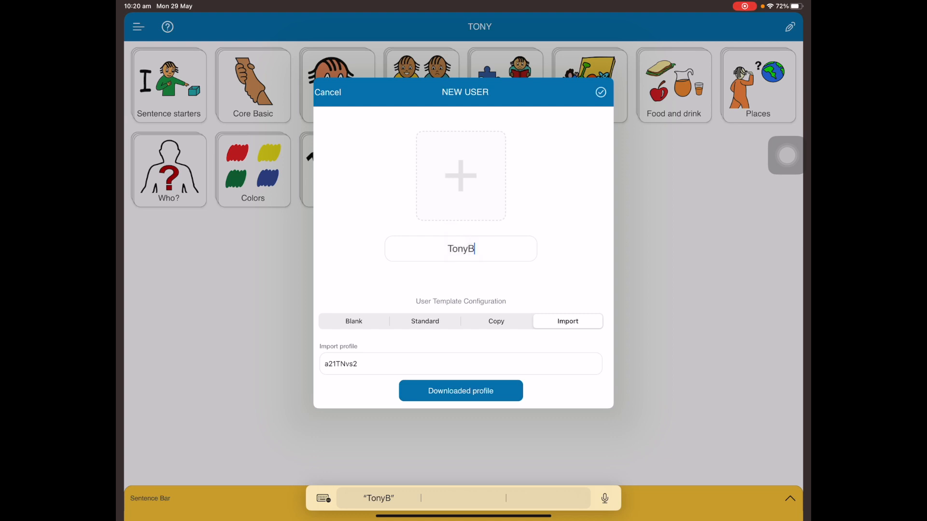
pyautogui.click(599, 93)
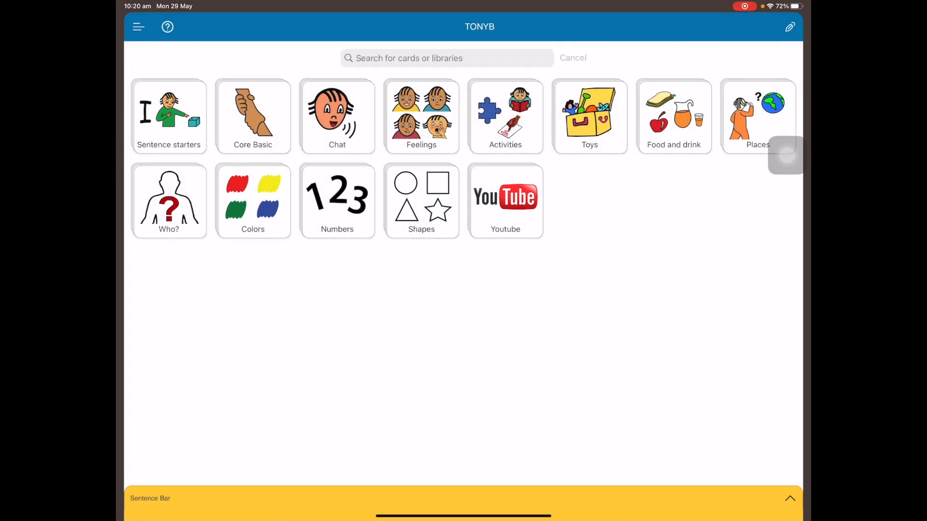
pyautogui.click(572, 57)
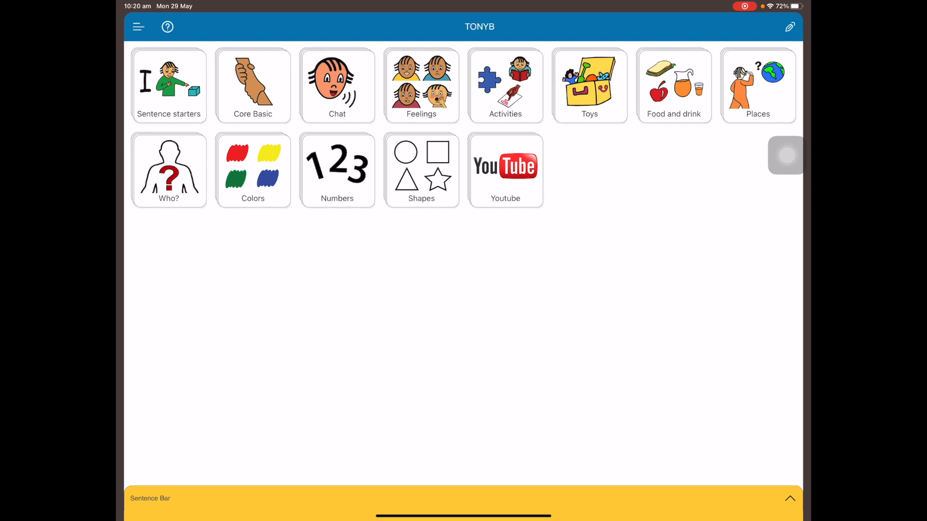
pyautogui.click(505, 170)
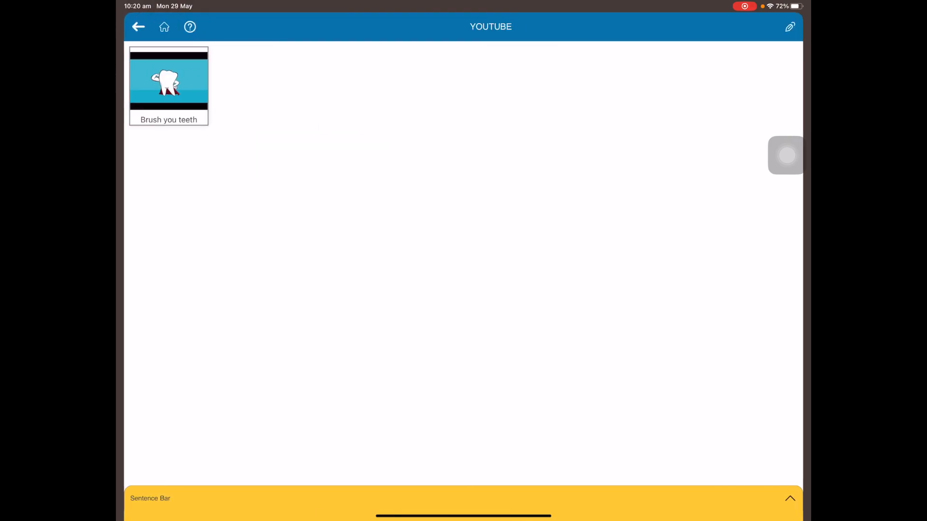